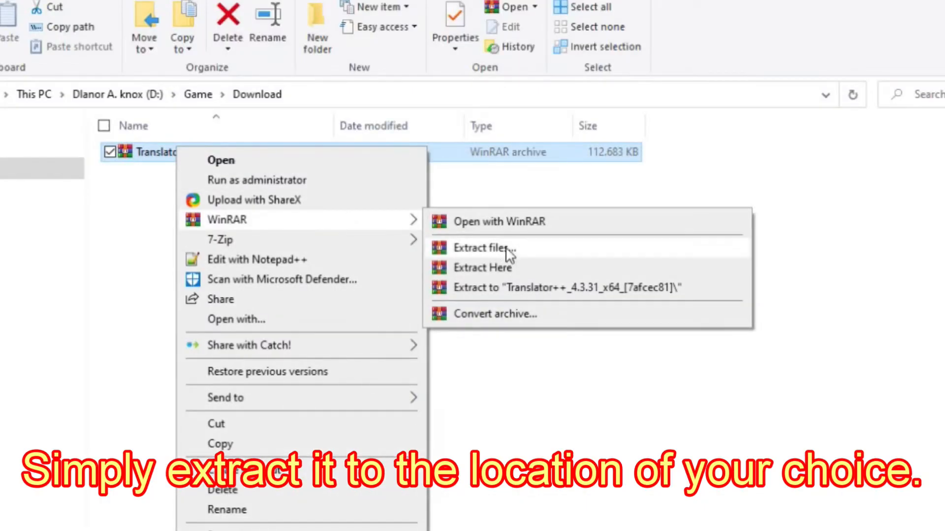
# Extract the Translator++_4.3.31_x64 .7z archive with WinRAR, entering its password.
pyautogui.click(481, 248)
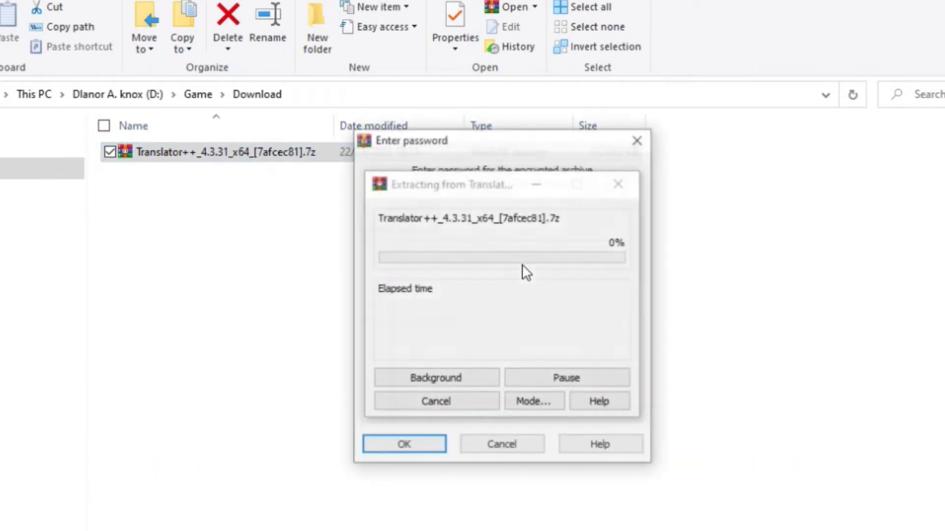
pyautogui.write('Dreamsavio')
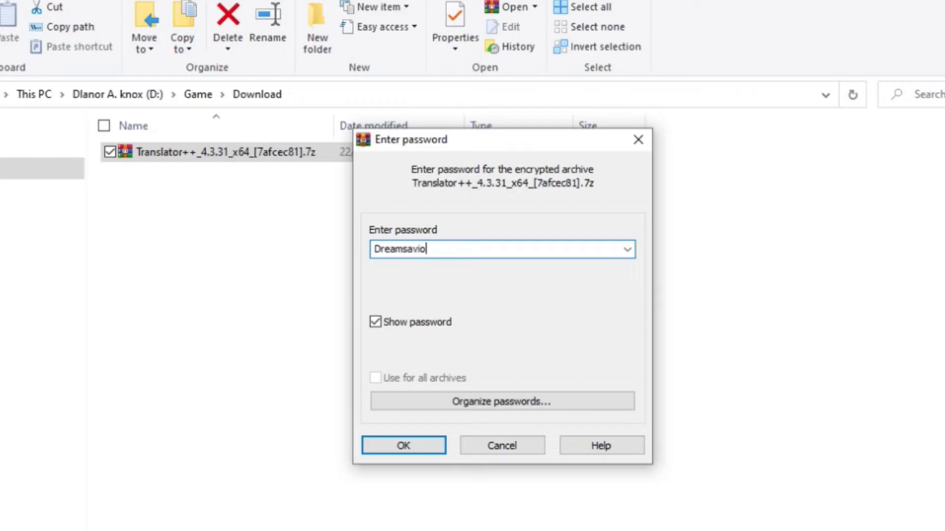
pyautogui.click(404, 445)
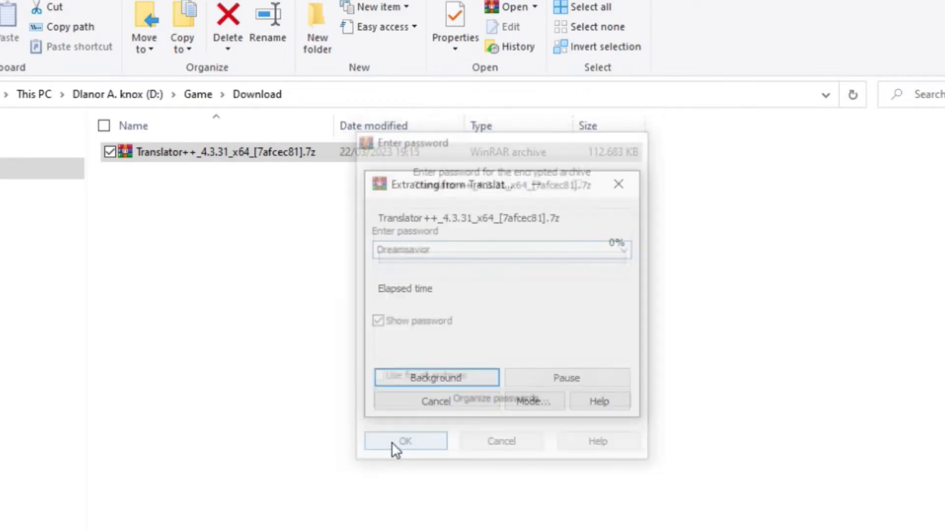
pyautogui.click(404, 441)
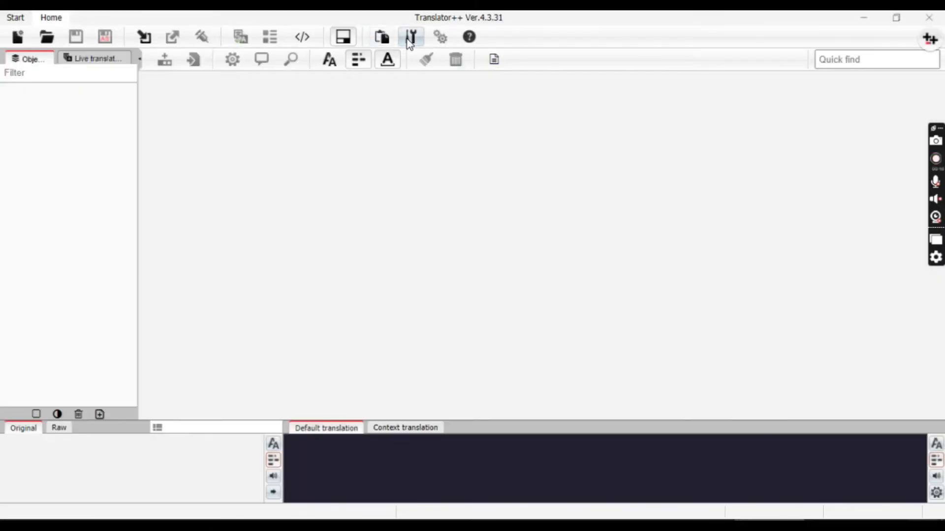
# Log in with a Patreon account from the Options window so the profile and points show.
pyautogui.click(410, 36)
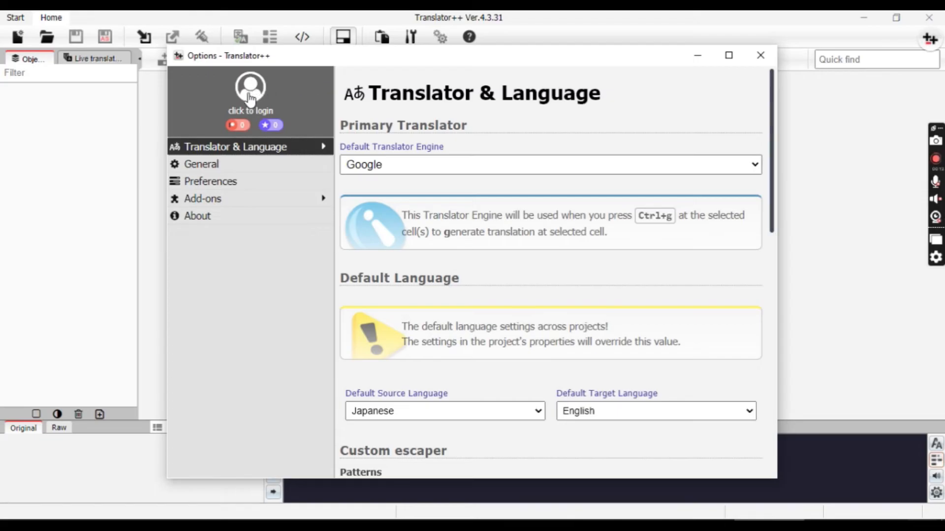
pyautogui.click(248, 86)
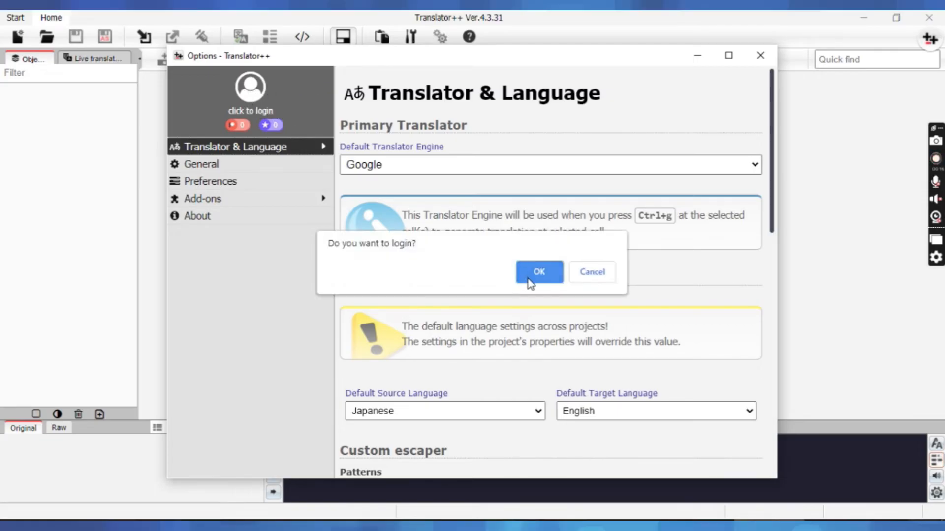
pyautogui.click(538, 272)
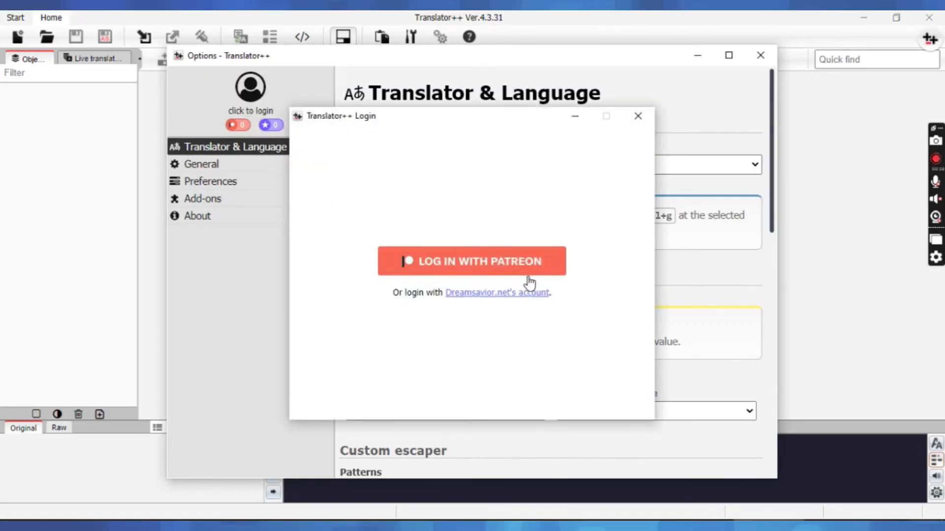
pyautogui.click(471, 261)
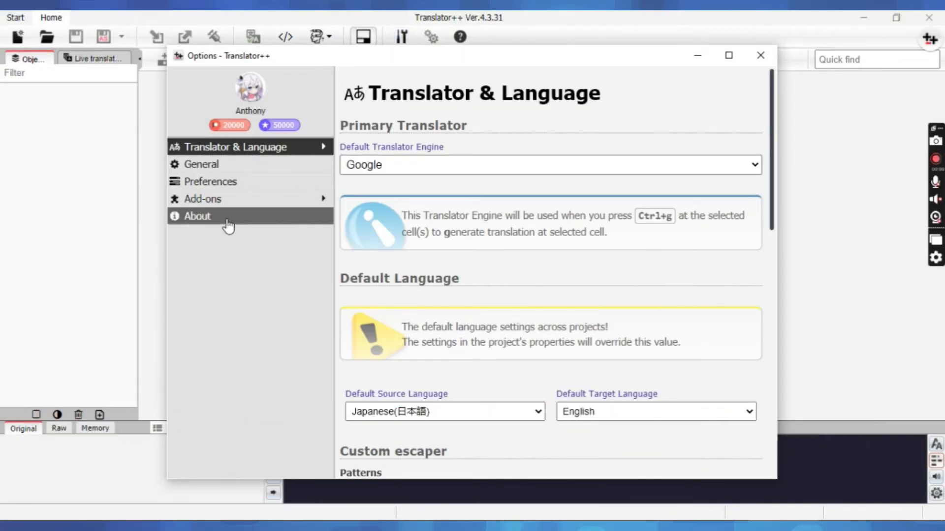
# Show the About version info (Core 4.3.31) and request the pending update.
pyautogui.click(197, 215)
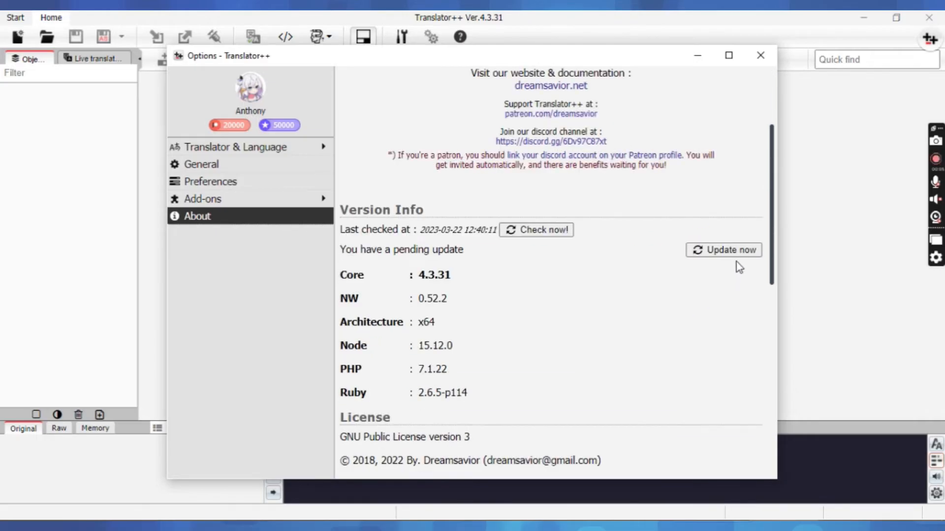
pyautogui.click(723, 250)
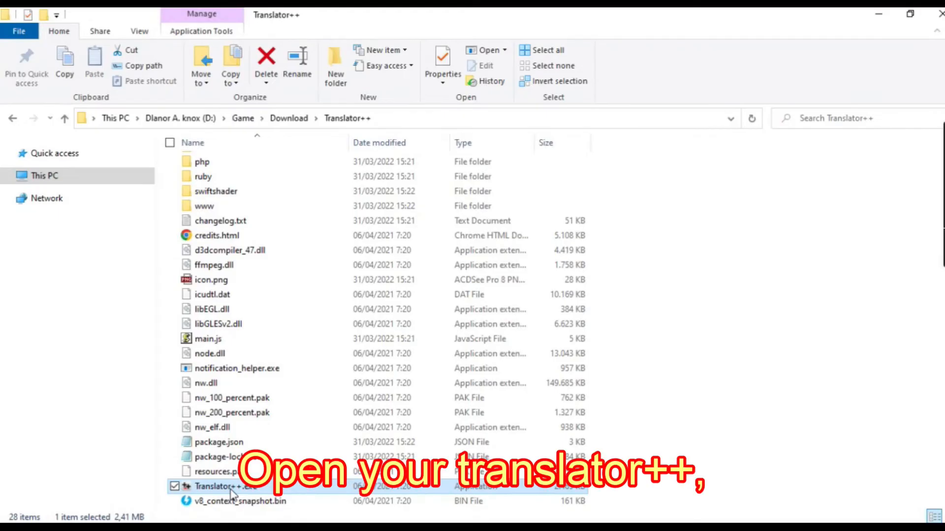
# Launch Translator++.exe and dismiss the start screen and missed-updates notice.
pyautogui.doubleClick(229, 486)
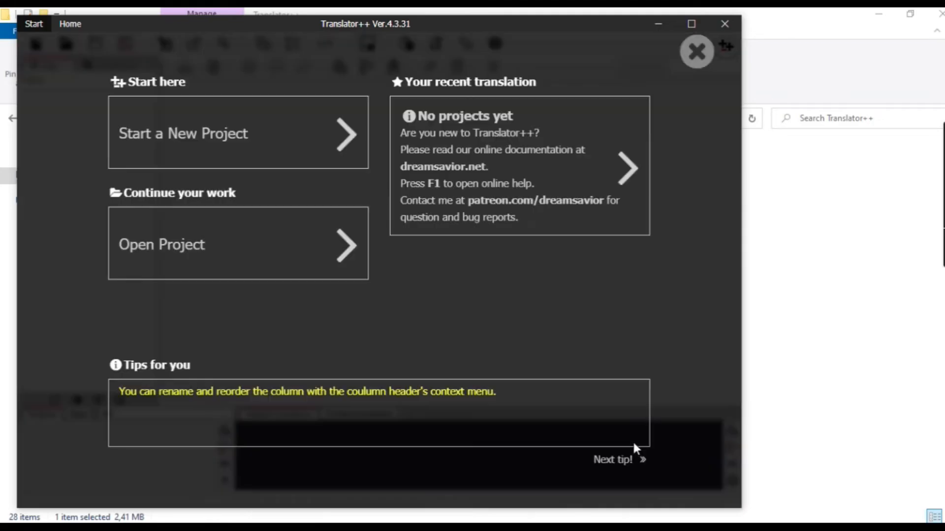
pyautogui.click(696, 51)
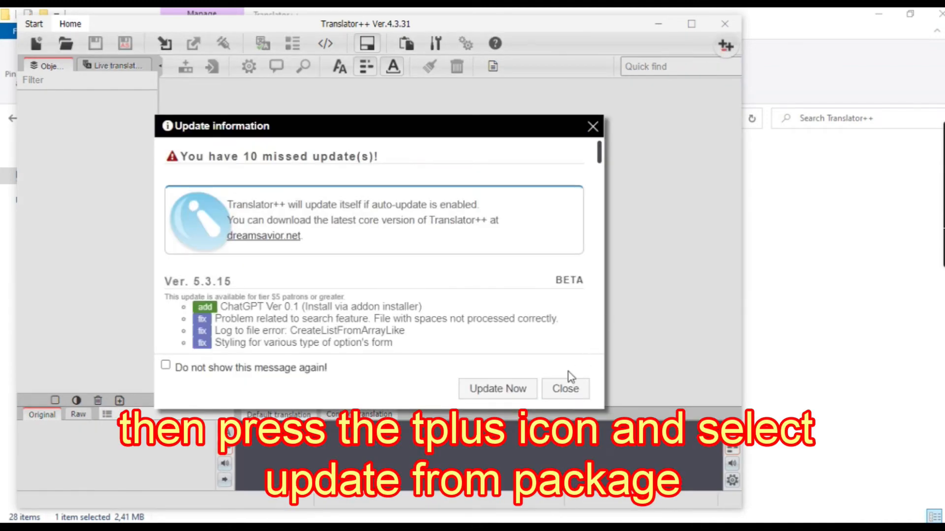
pyautogui.click(725, 46)
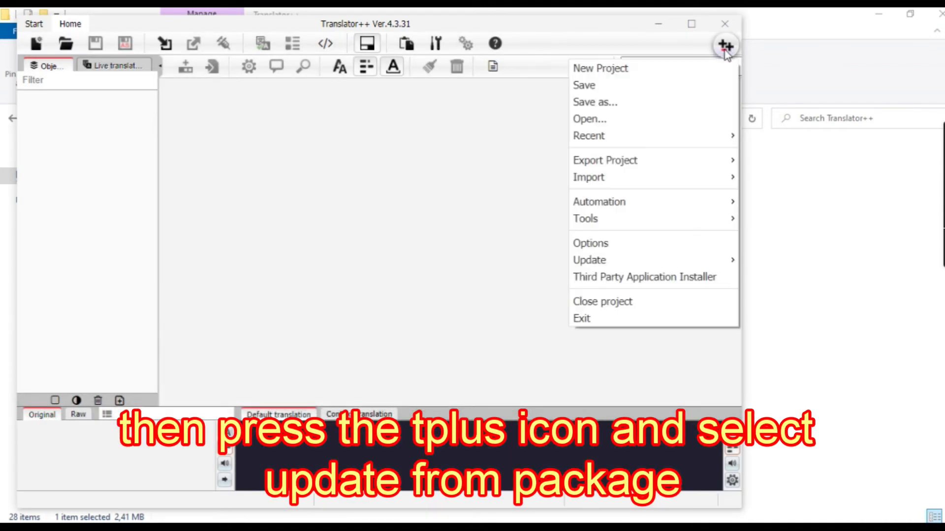
pyautogui.moveTo(588, 260)
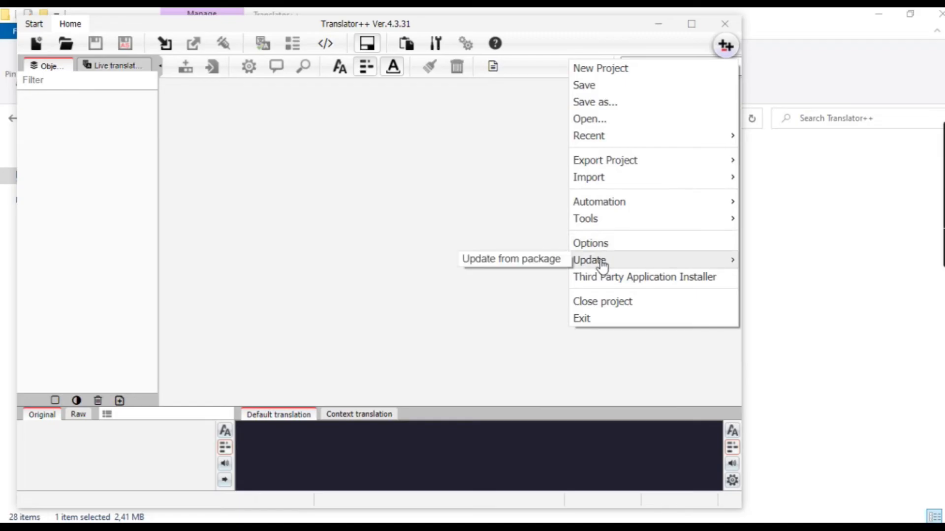
# Apply the Translator++_5.3.15_patch.tpch package via Update from package.
pyautogui.click(512, 259)
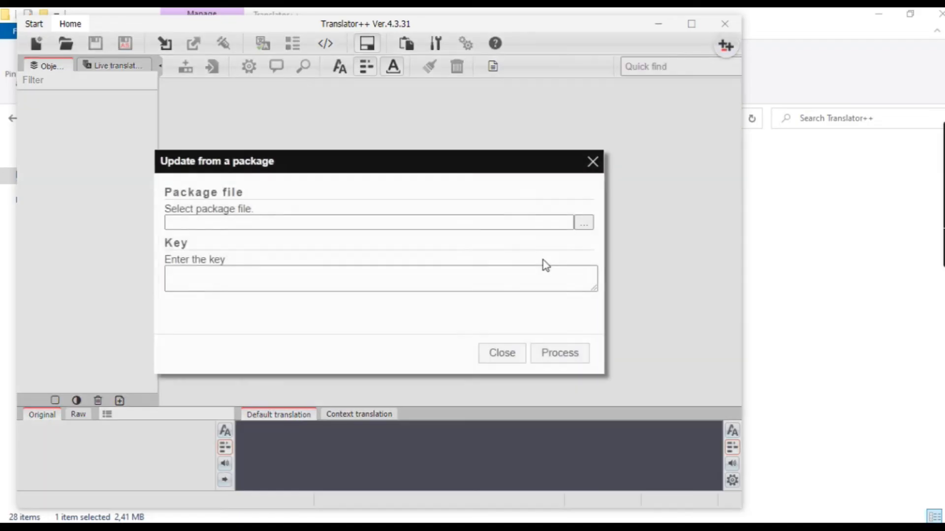
pyautogui.click(582, 222)
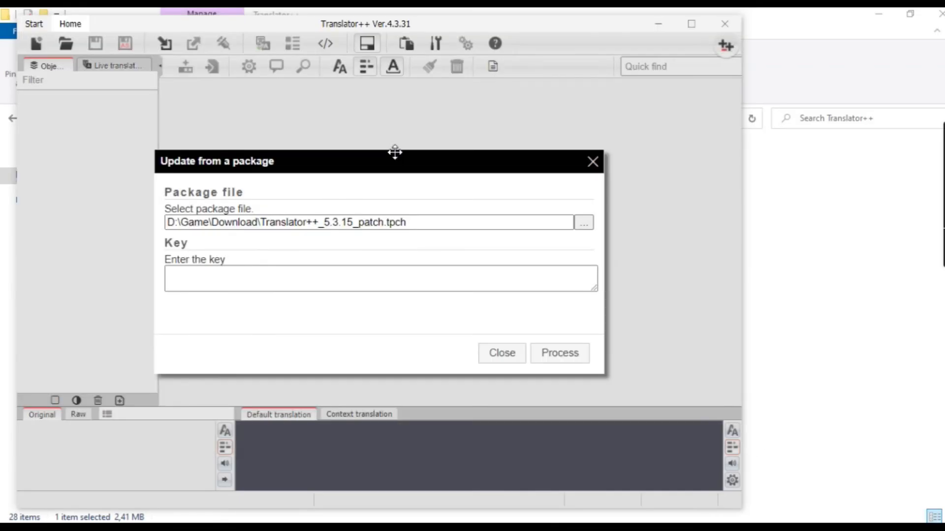
pyautogui.moveTo(559, 352)
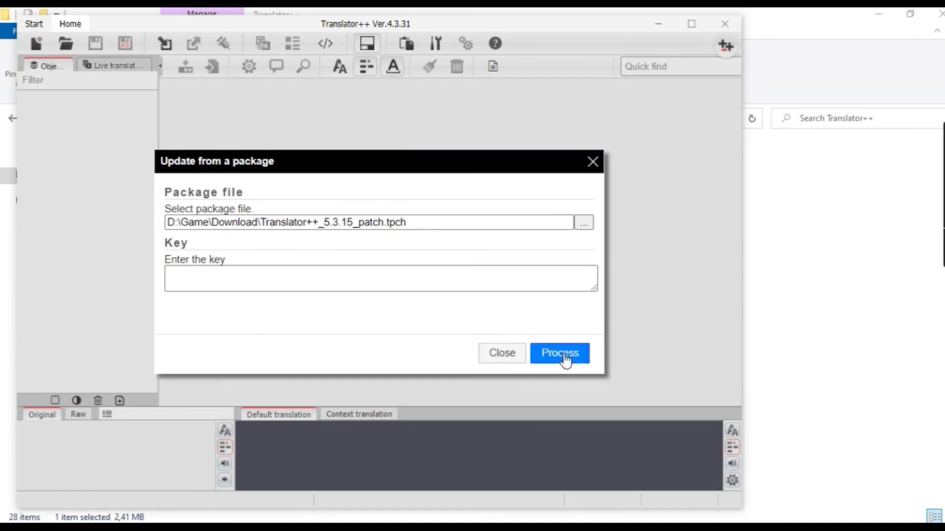
pyautogui.click(559, 352)
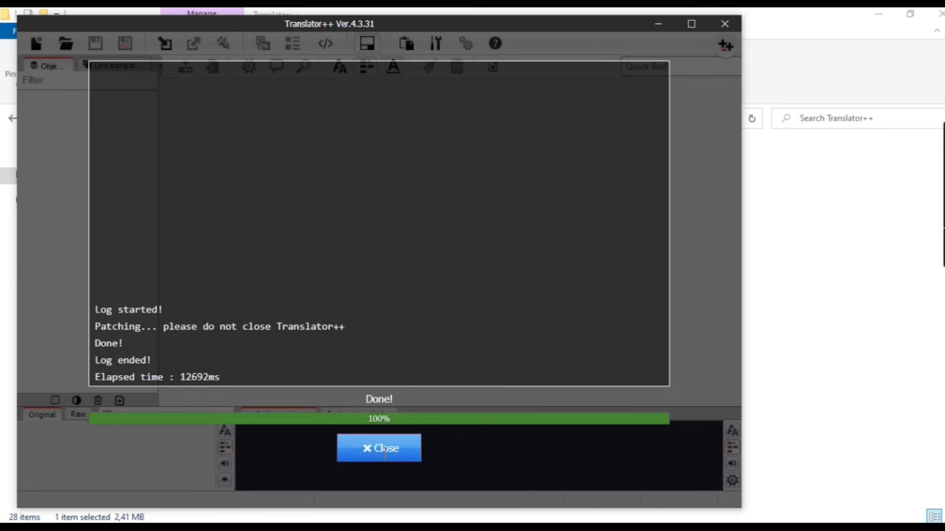
# Close the finished patch log, quit Translator++, and relaunch the patched Translator++.exe.
pyautogui.click(378, 448)
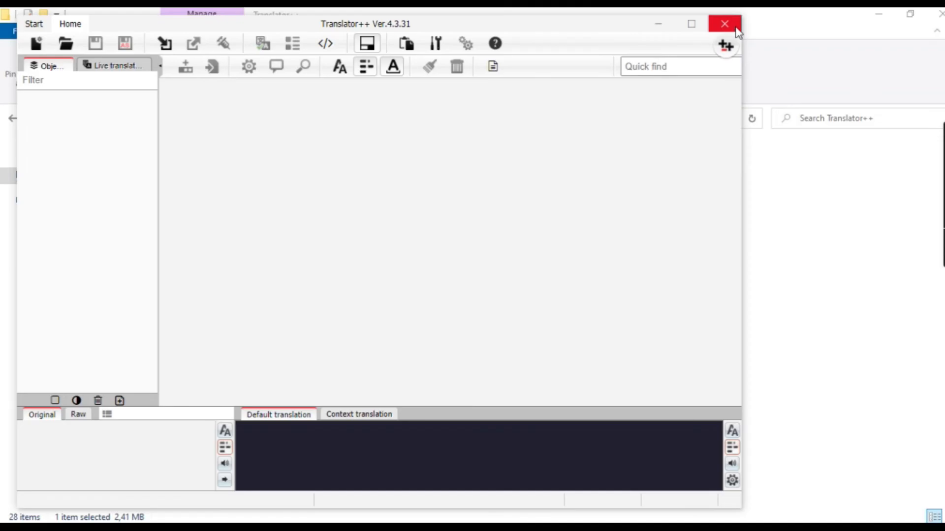
pyautogui.click(723, 24)
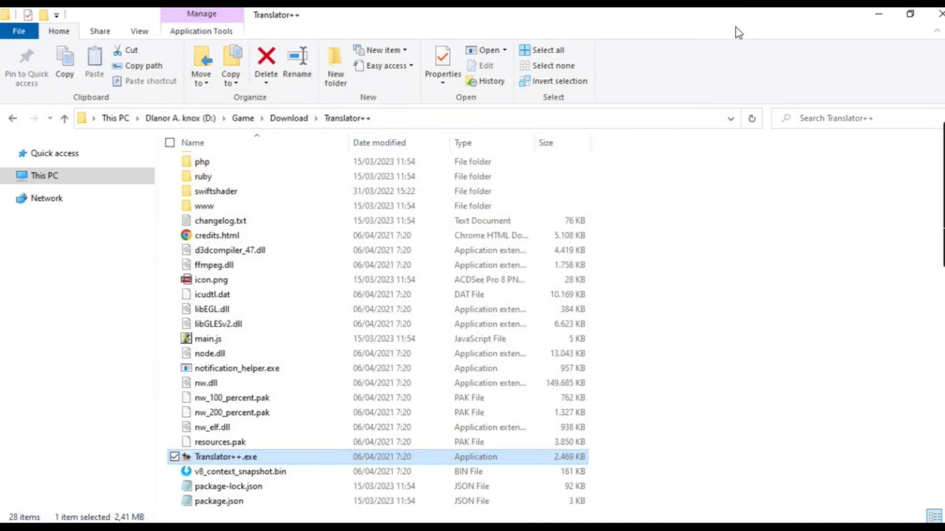
pyautogui.moveTo(285, 465)
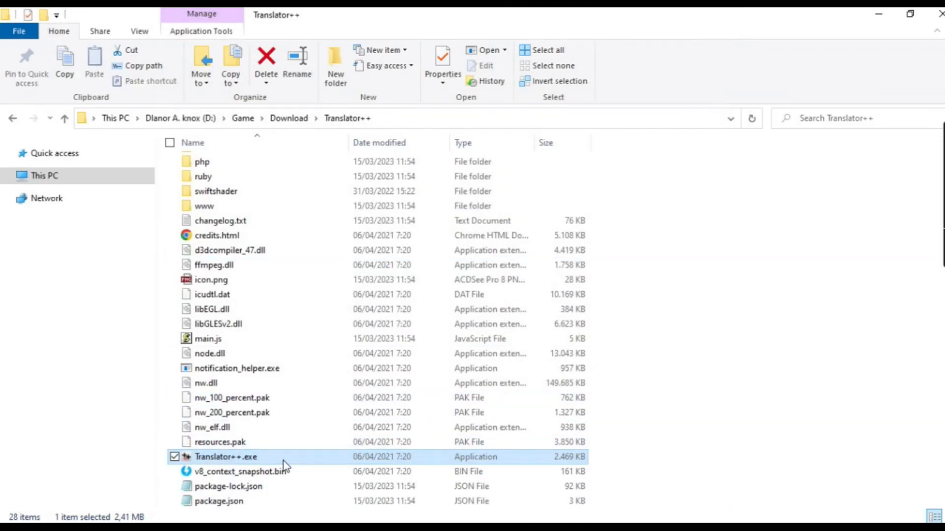
pyautogui.doubleClick(226, 456)
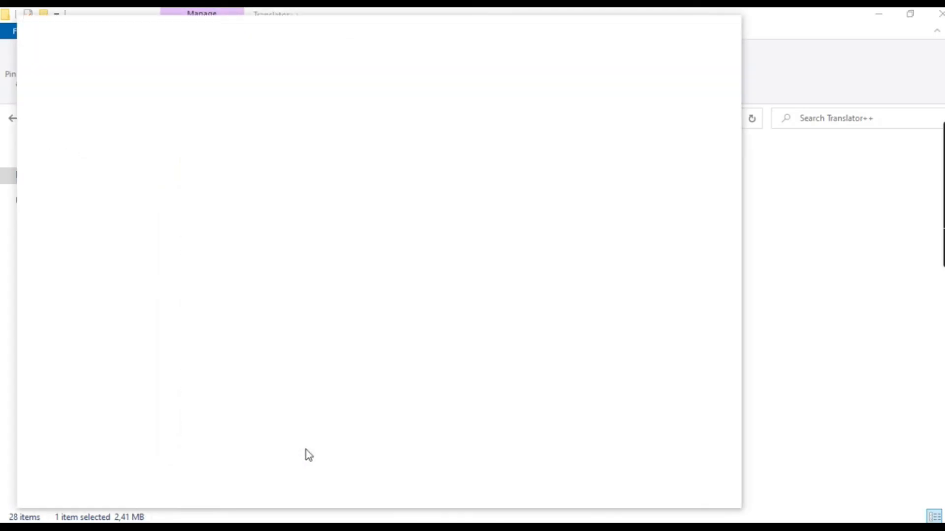